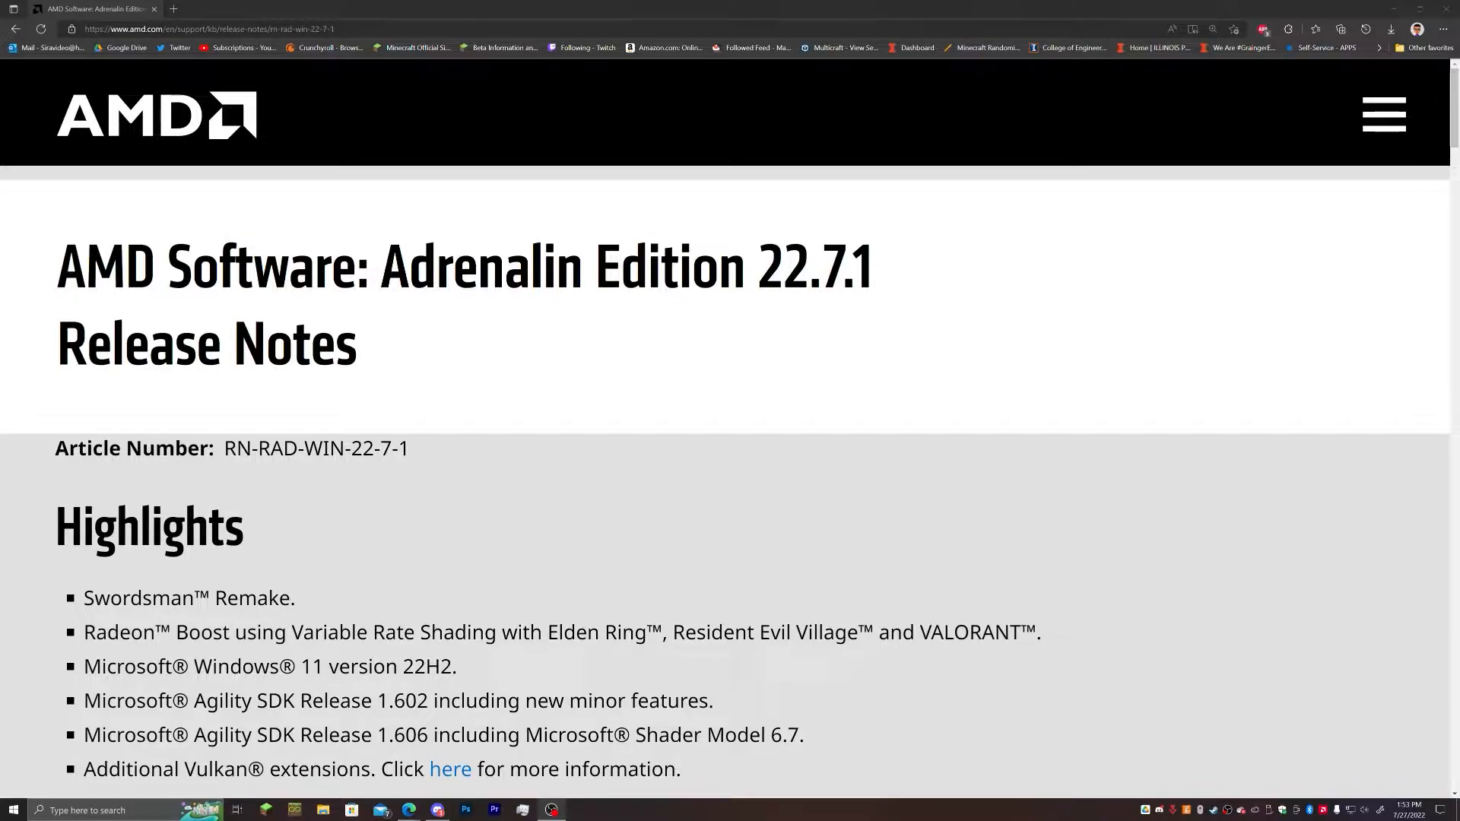
Scroll the Adrenalin 22.7.1 notes down to the OpenGL Minecraft gains and zoom in
scroll(down, 3)
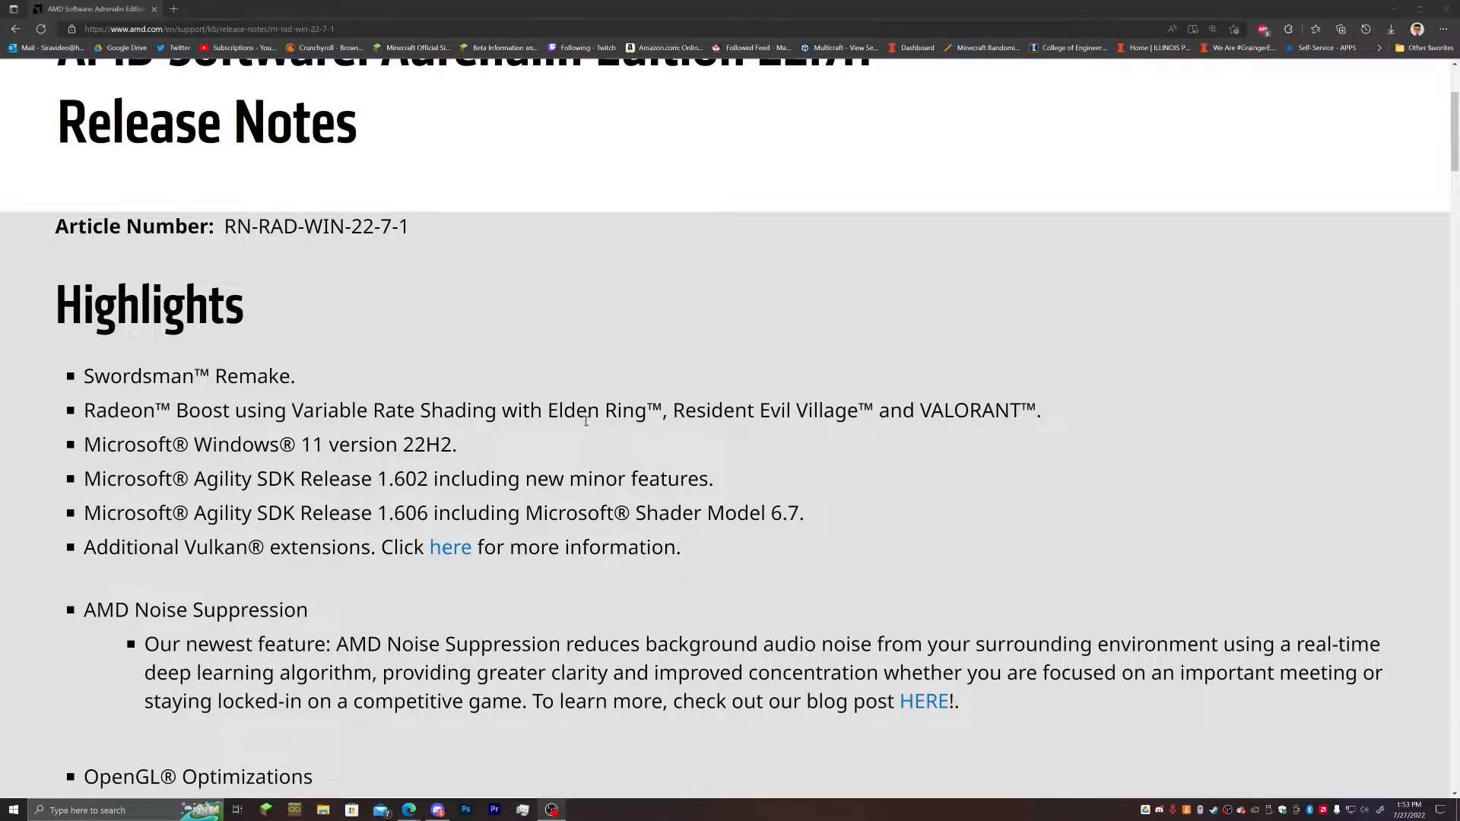
scroll(down, 3)
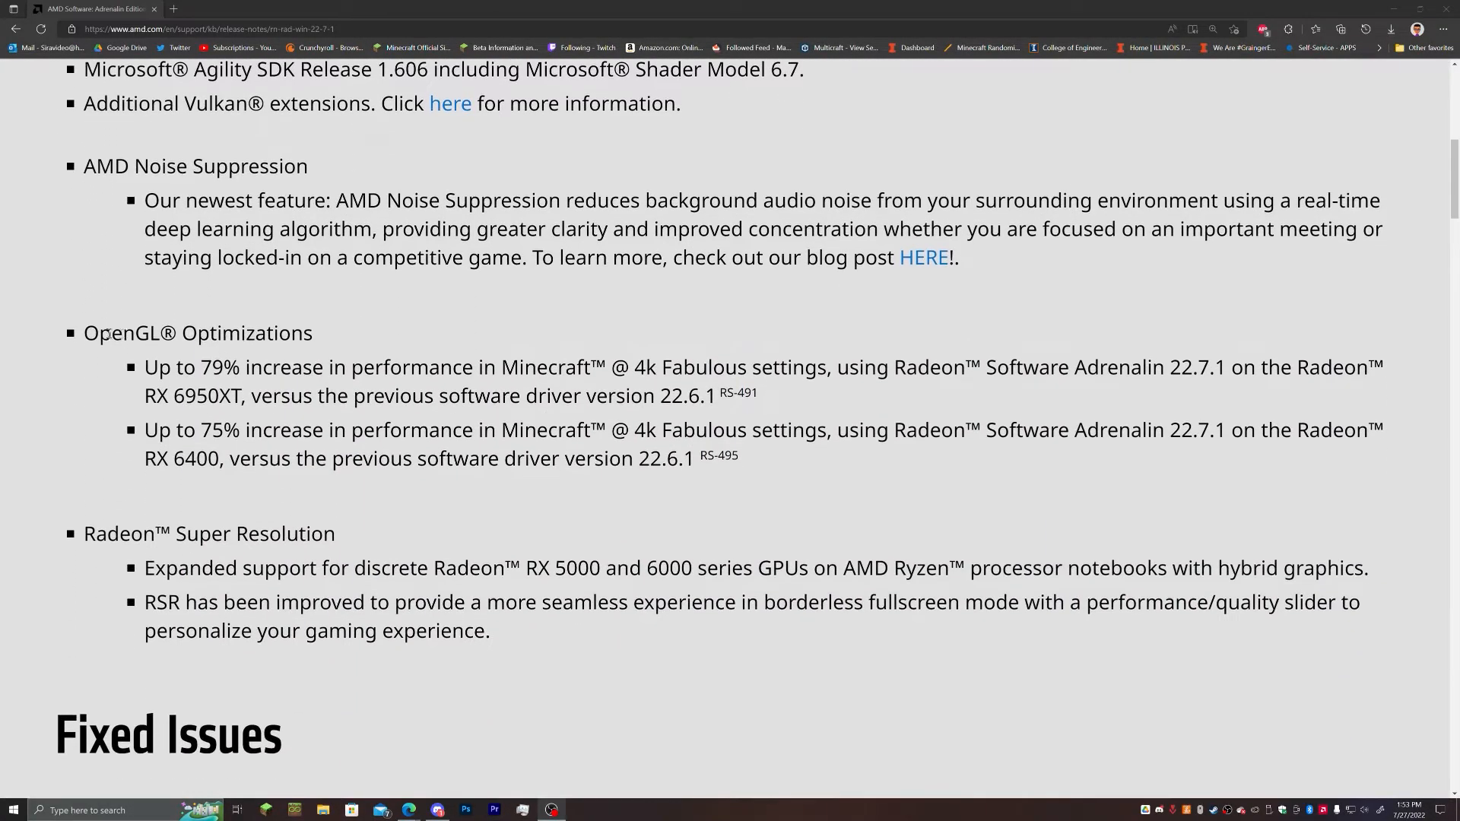
key(ctrl+plus)
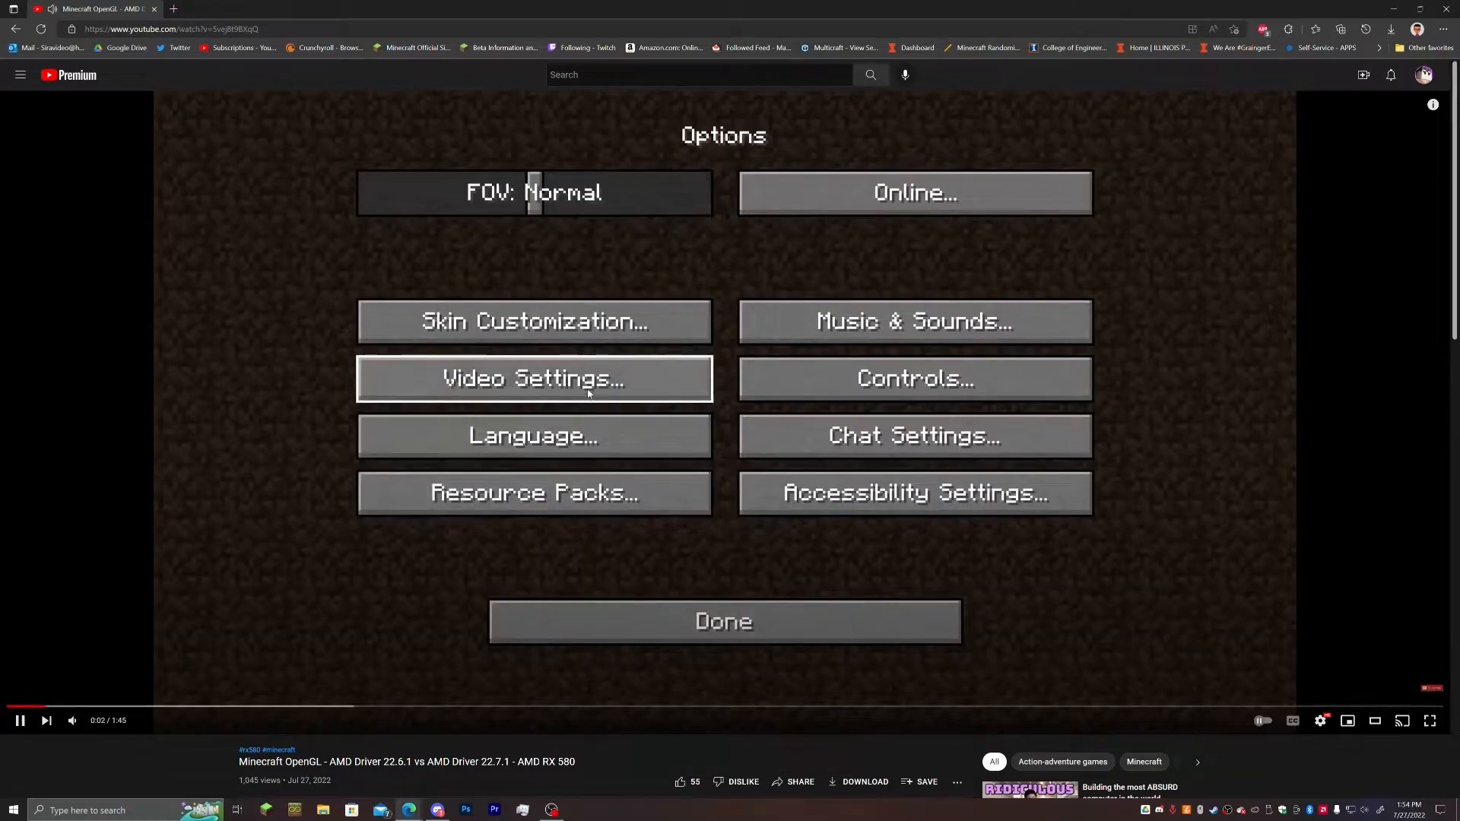
Start the Minecraft driver comparison video to reach the 22.6.1 vs 22.7.1 benchmark
click(534, 378)
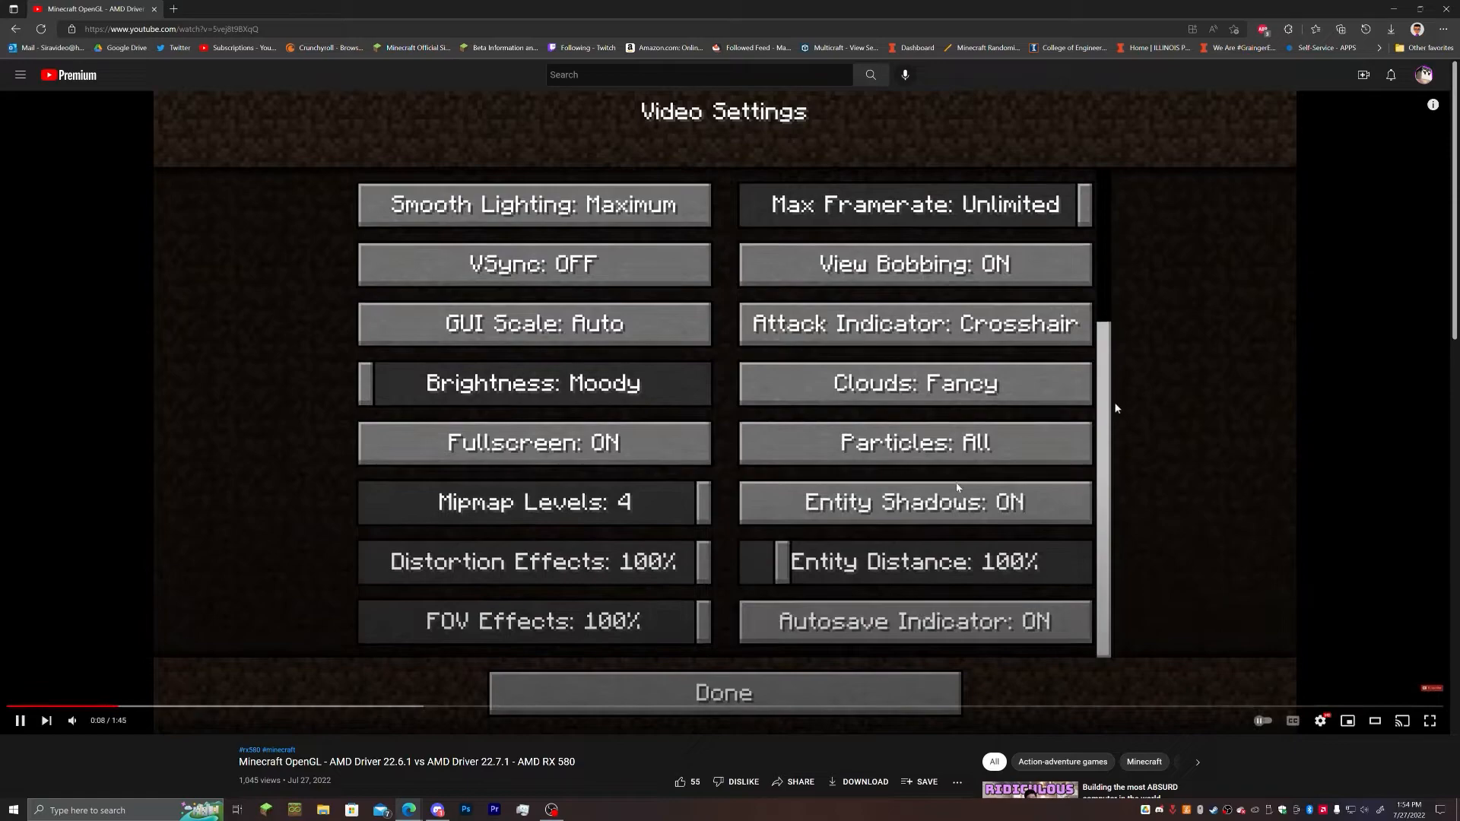
click(88, 706)
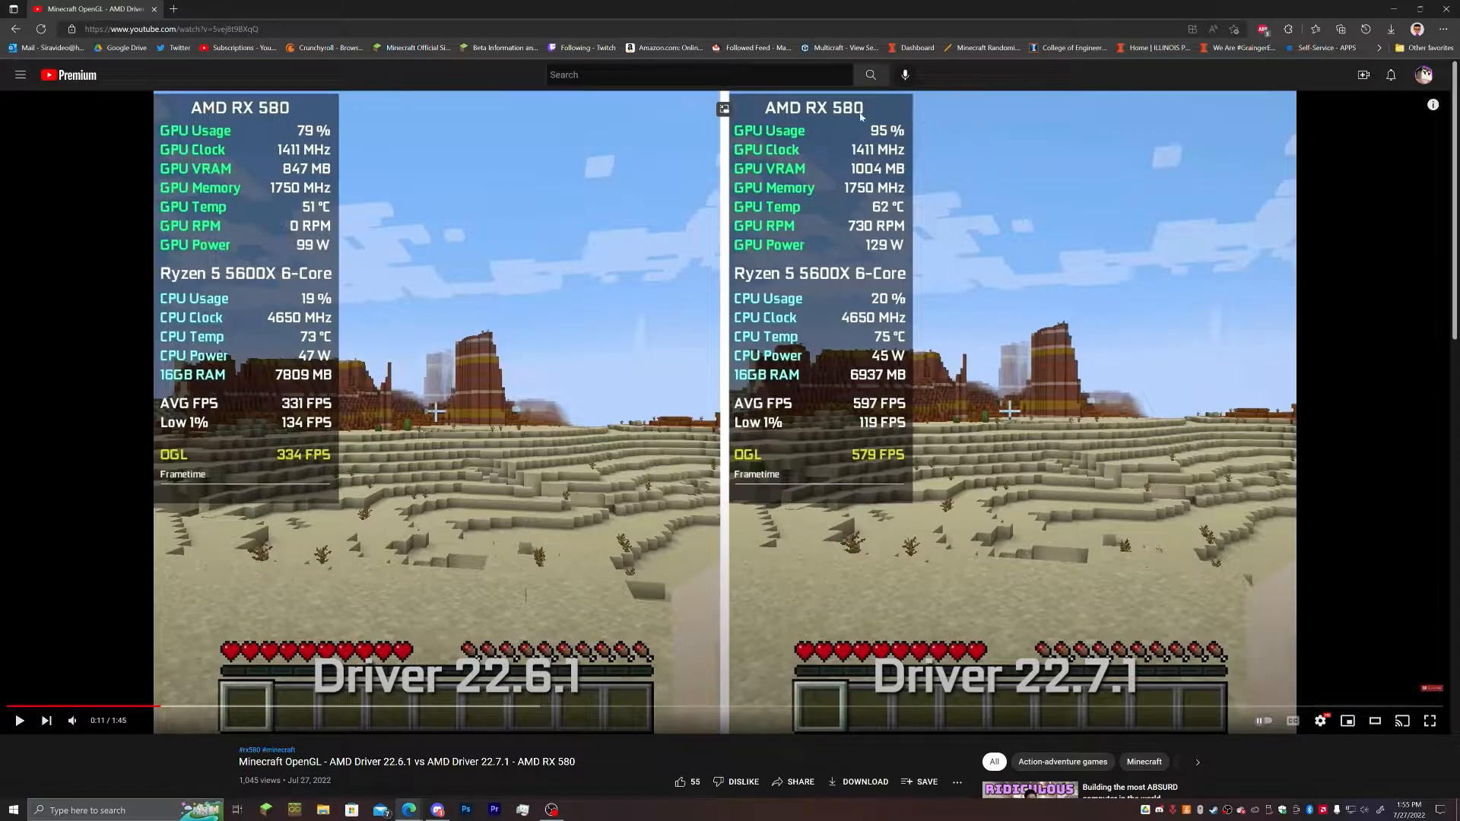
mouse_move(349, 385)
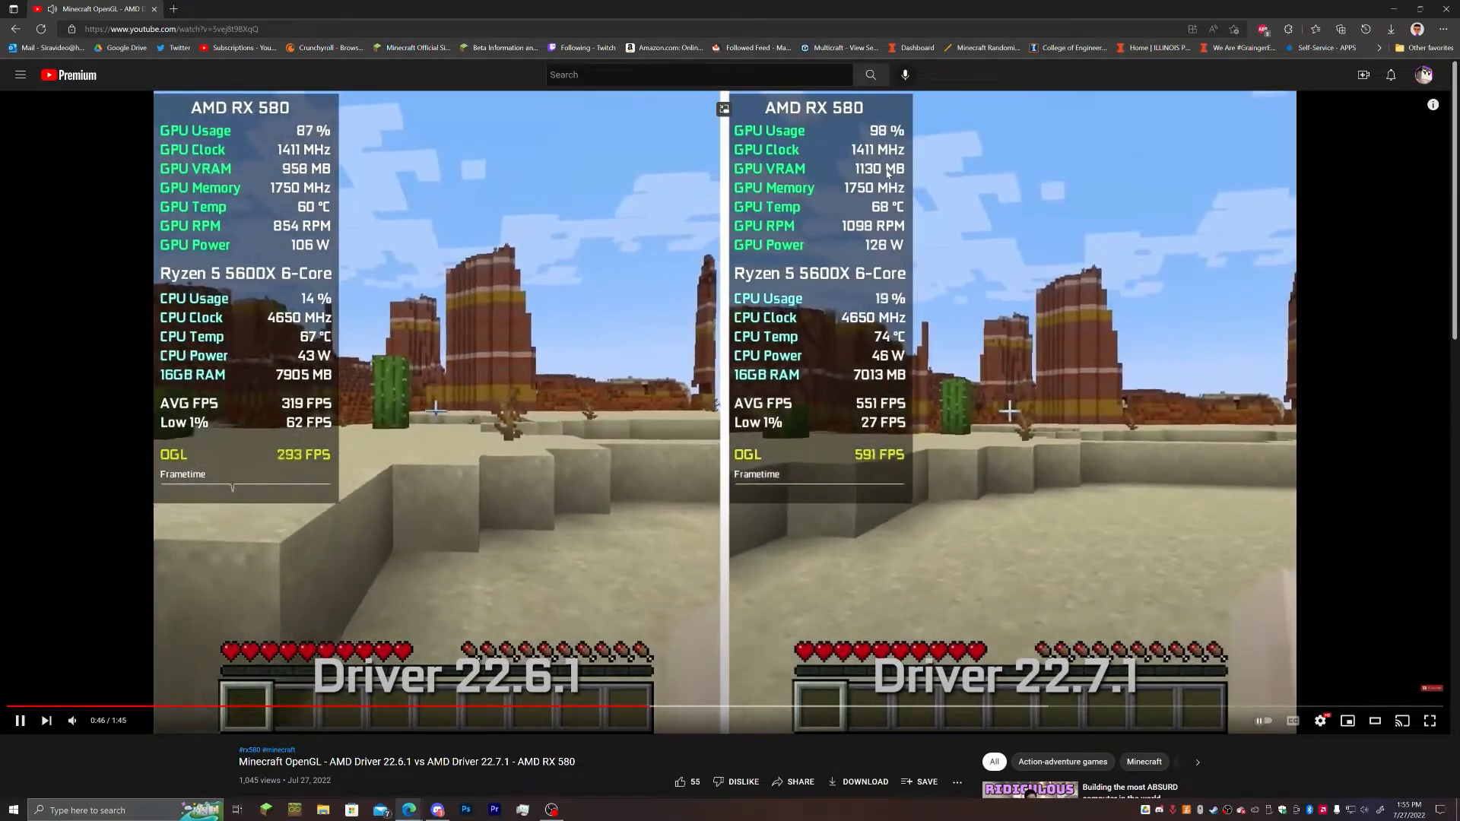
Pause the comparison video on the 22.7.1 vs 22.6.1 benchmark scene
click(18, 721)
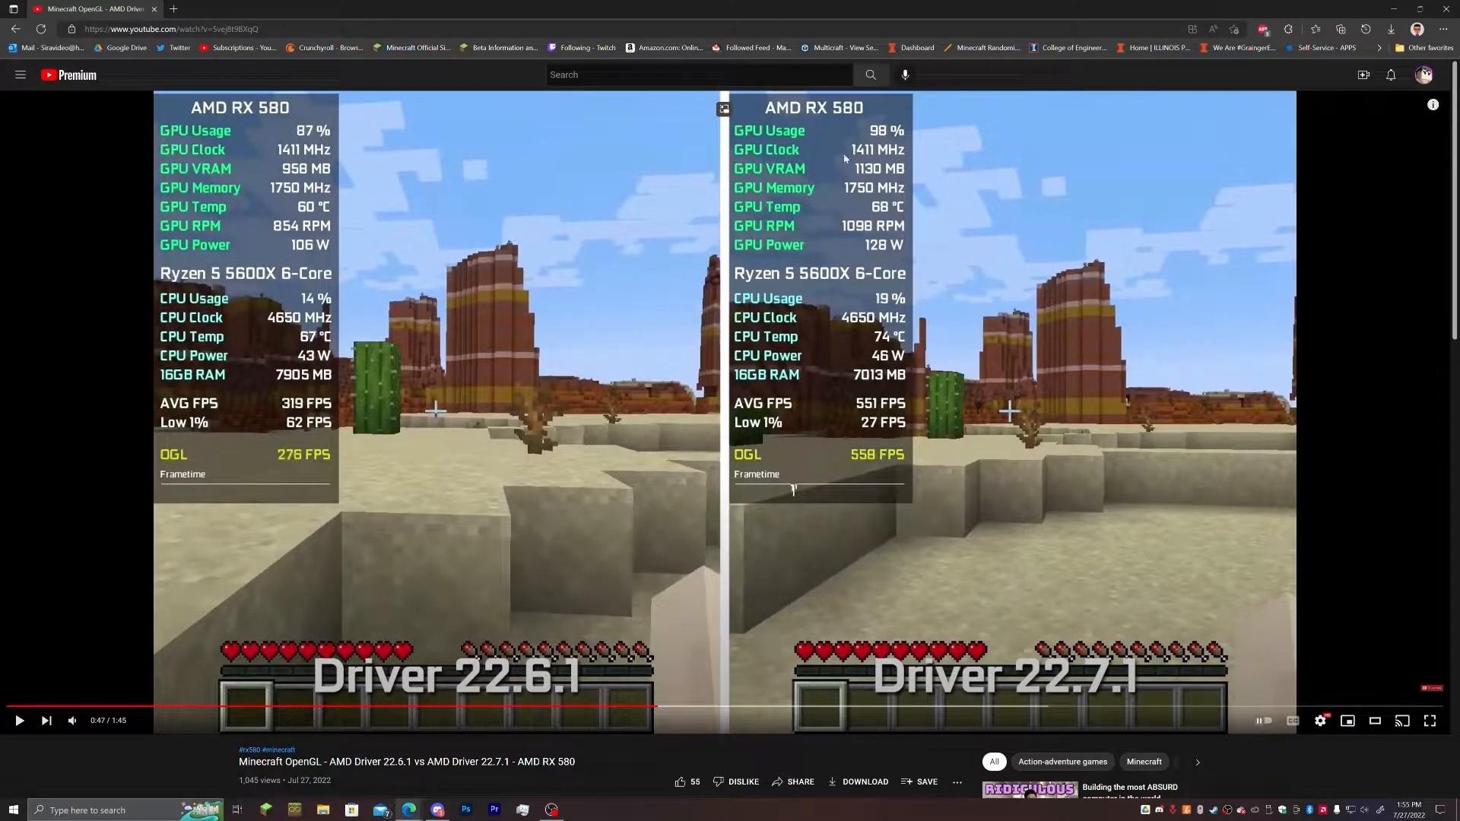
mouse_move(861, 154)
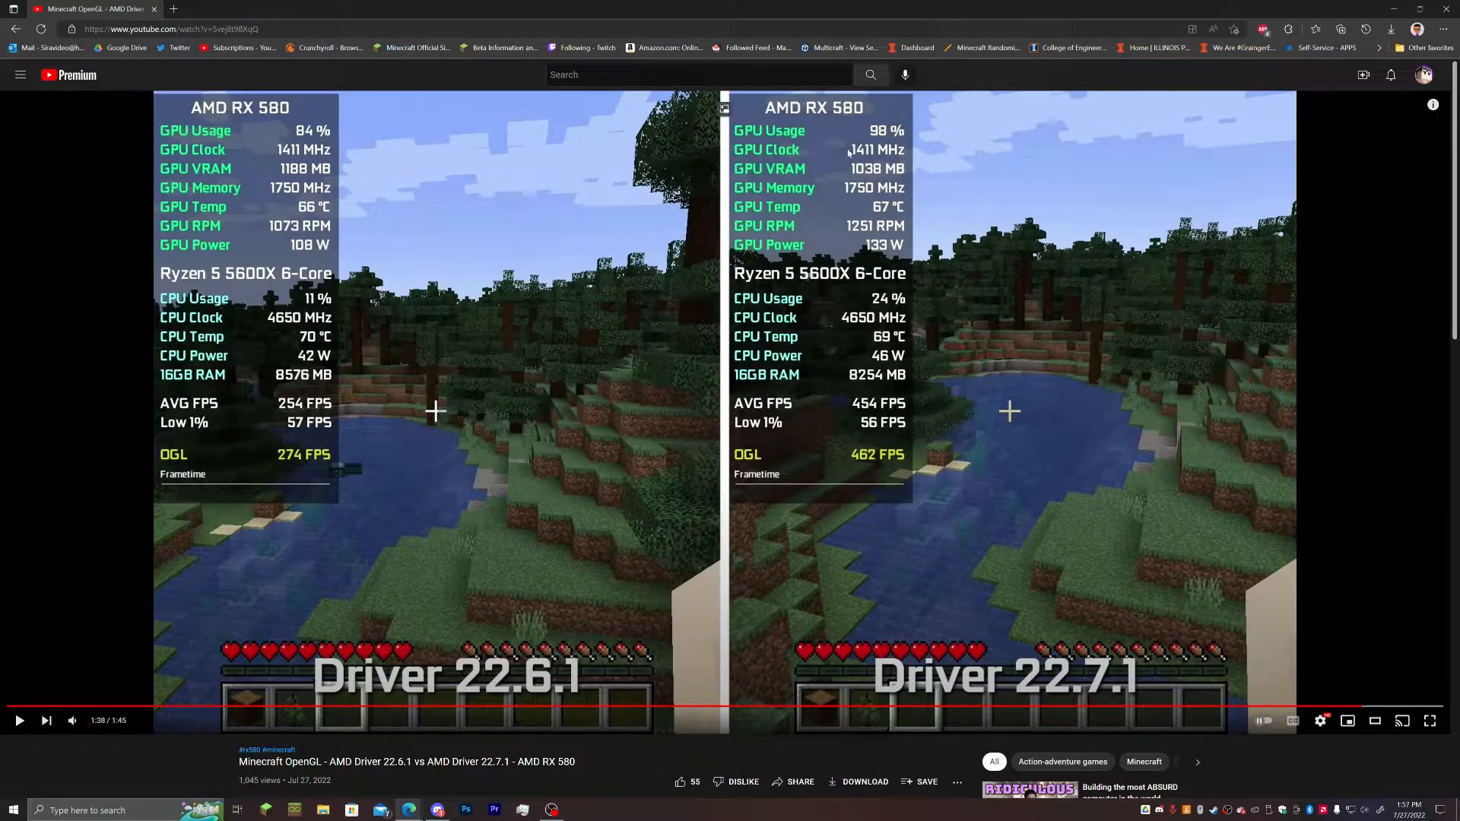
mouse_move(538, 586)
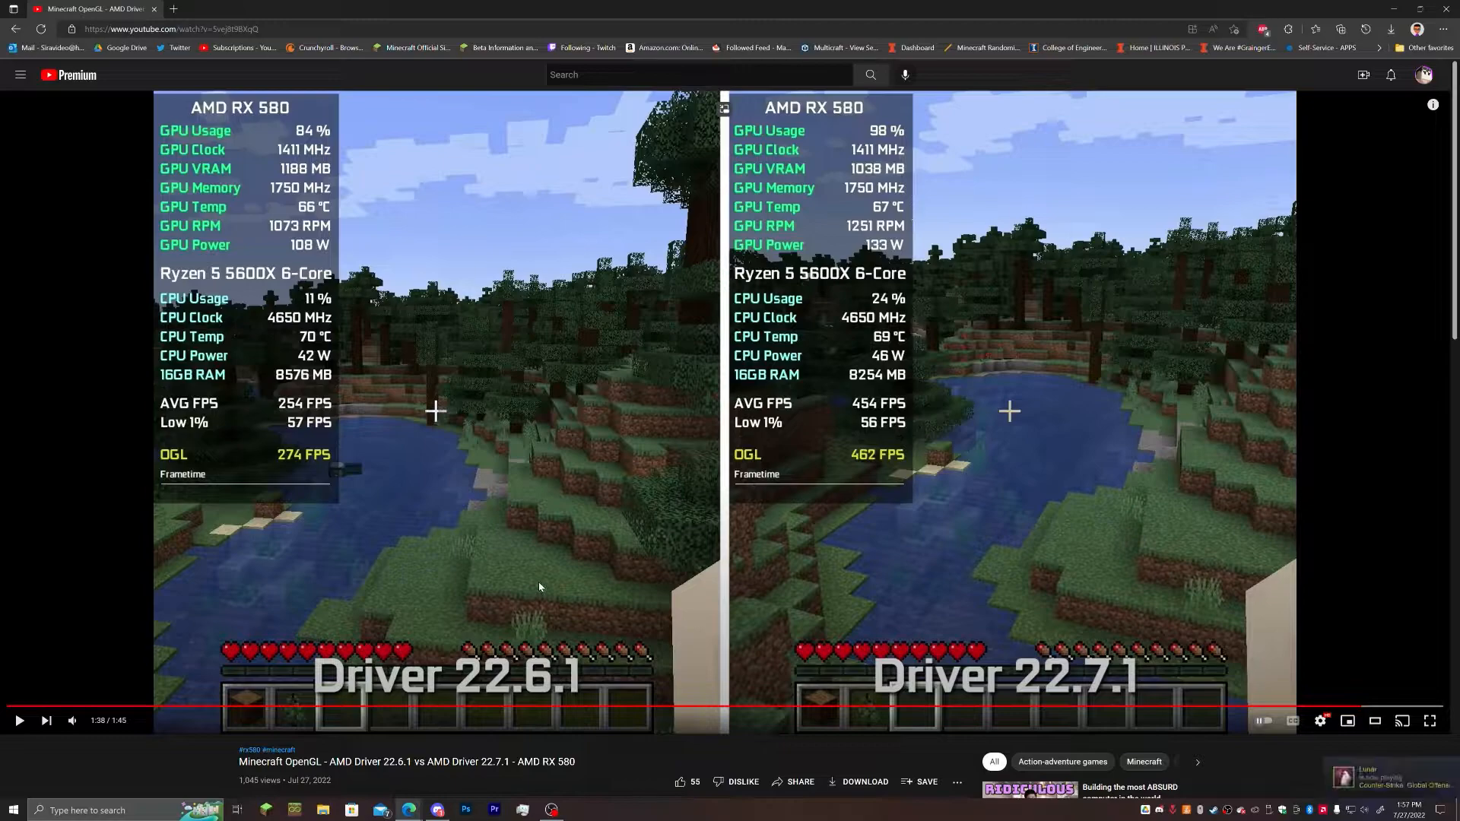
mouse_move(728, 651)
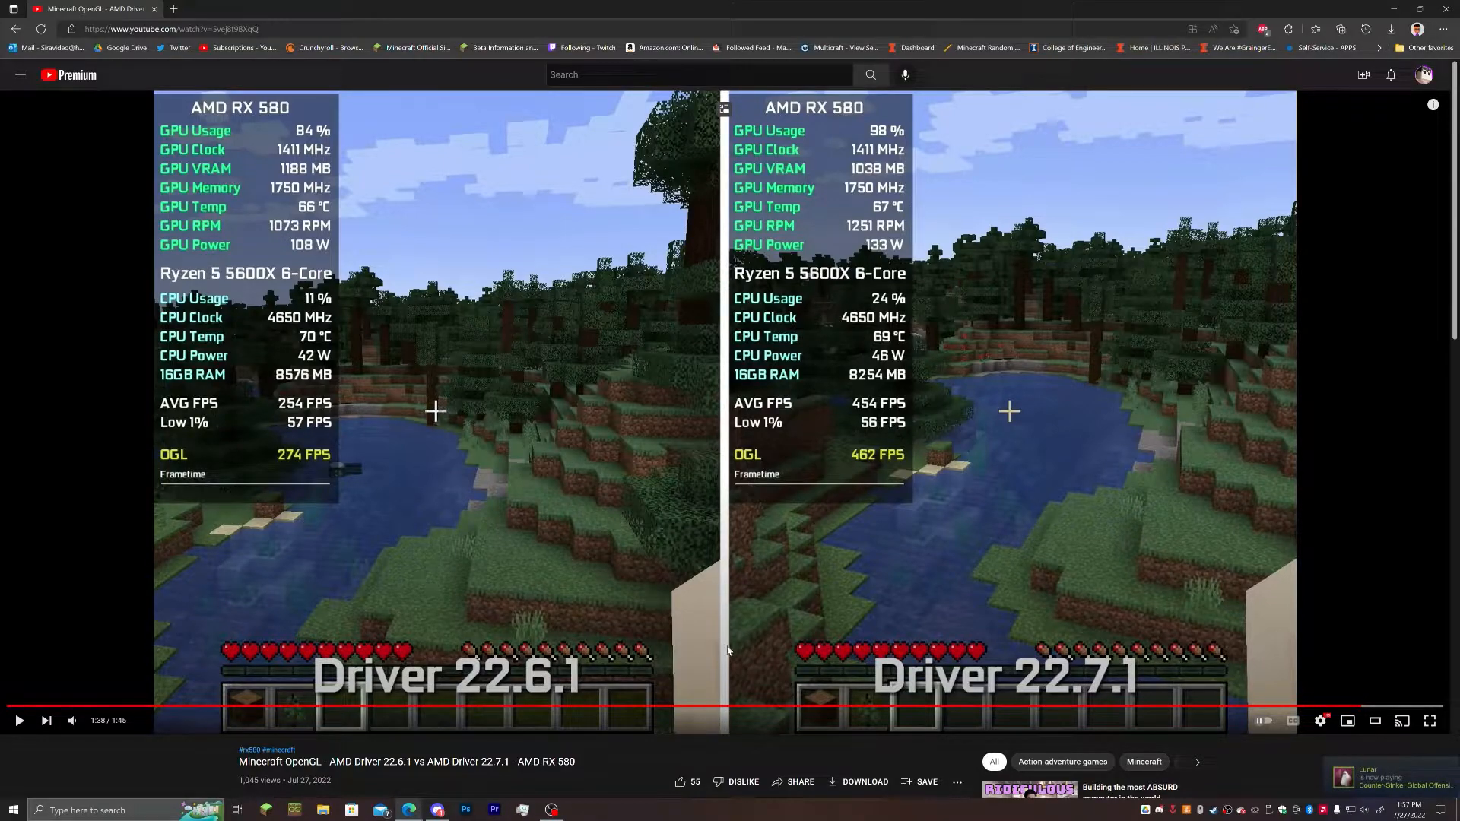
mouse_move(709, 755)
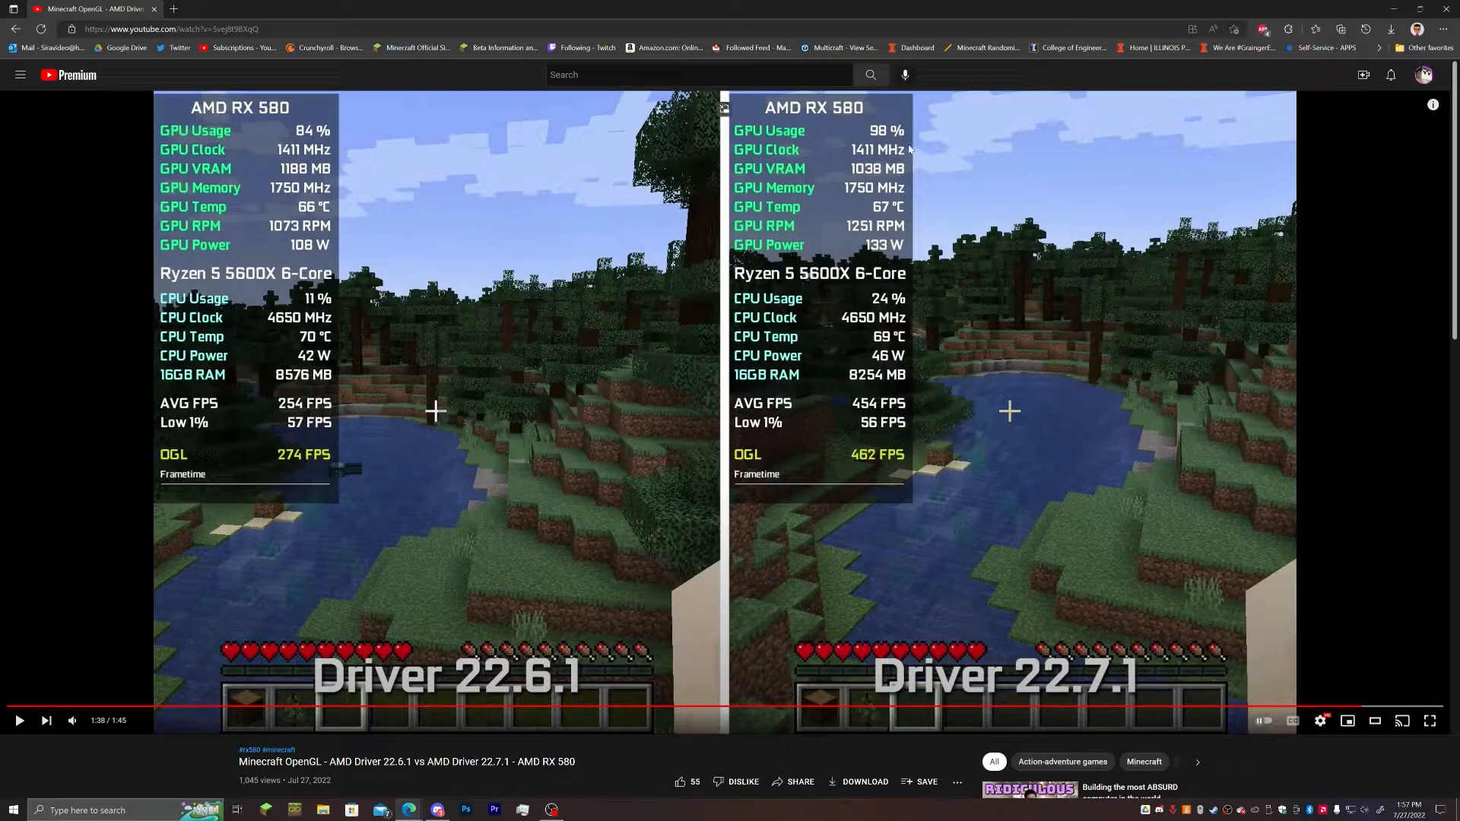
mouse_move(830, 412)
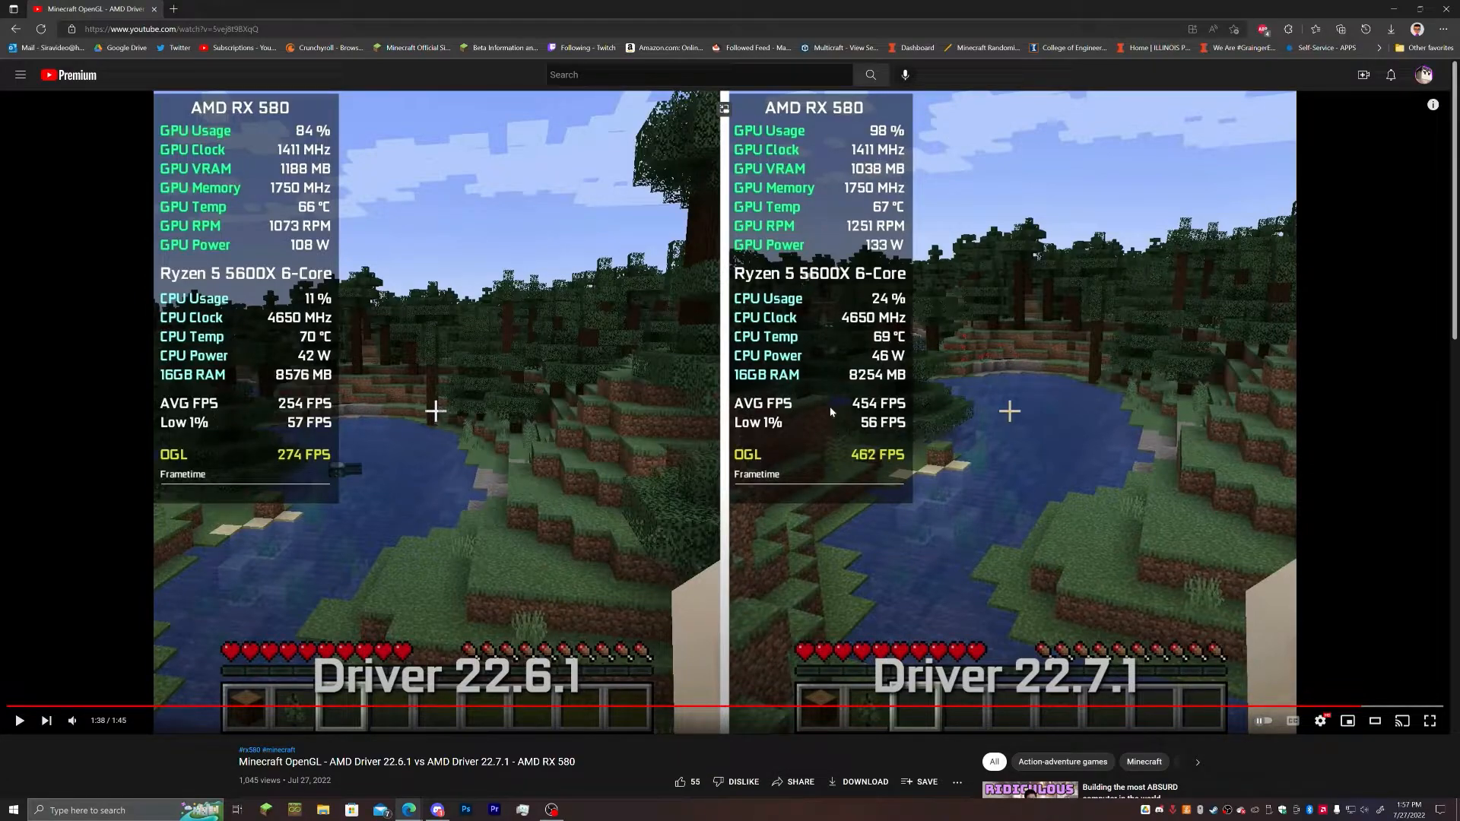
mouse_move(692, 555)
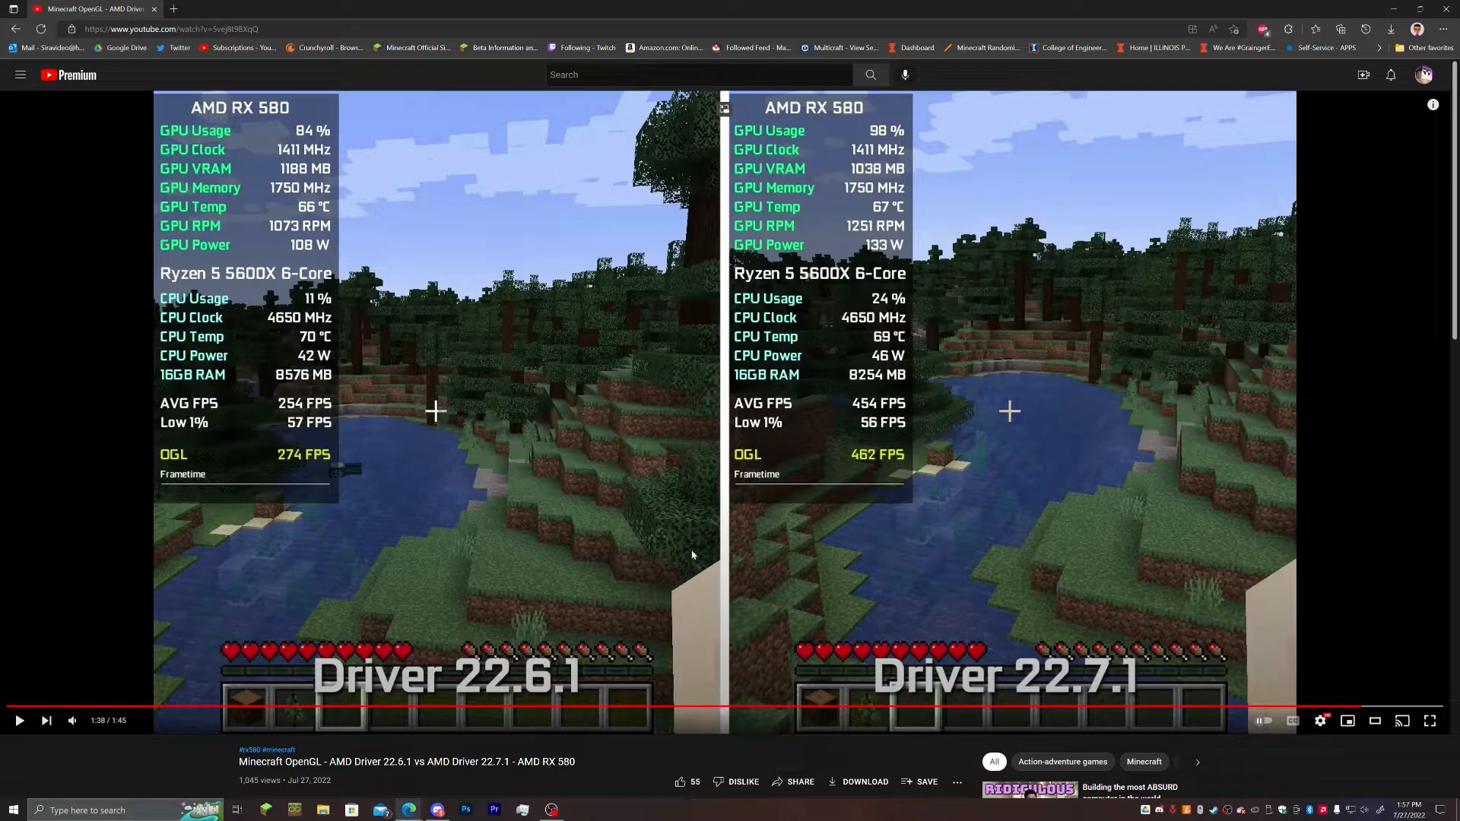
mouse_move(675, 598)
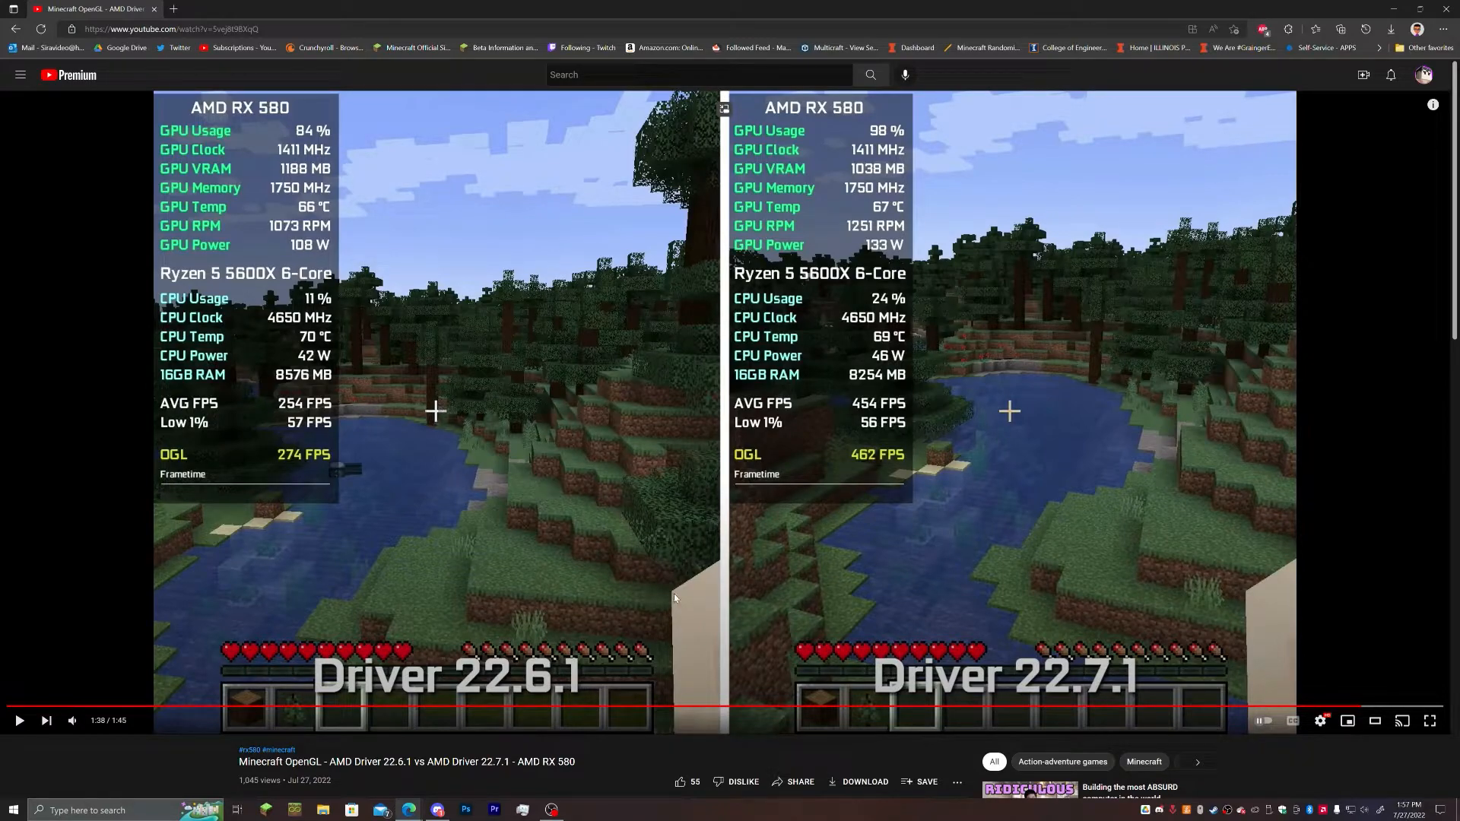
mouse_move(773, 556)
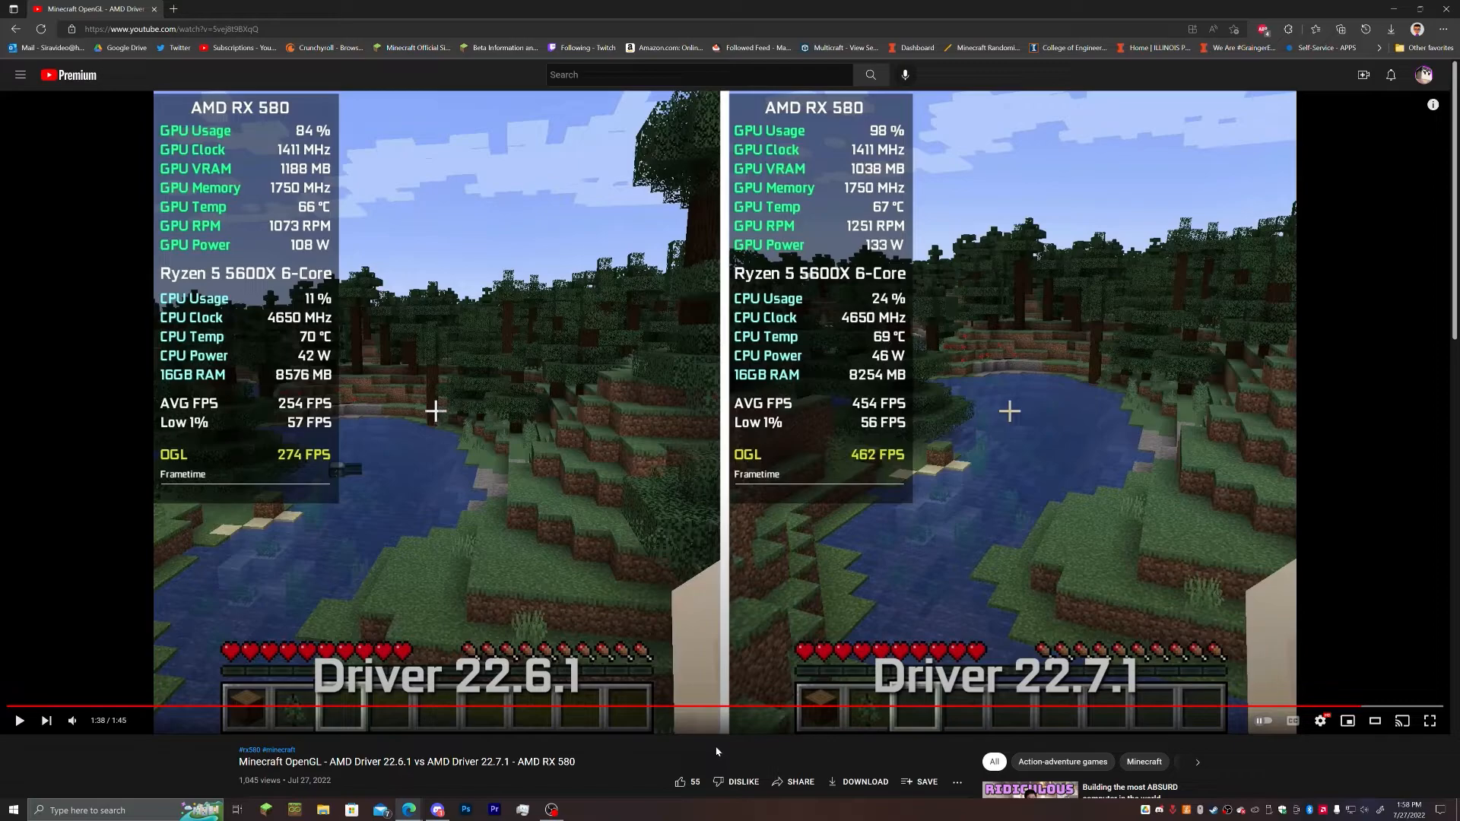
mouse_move(752, 577)
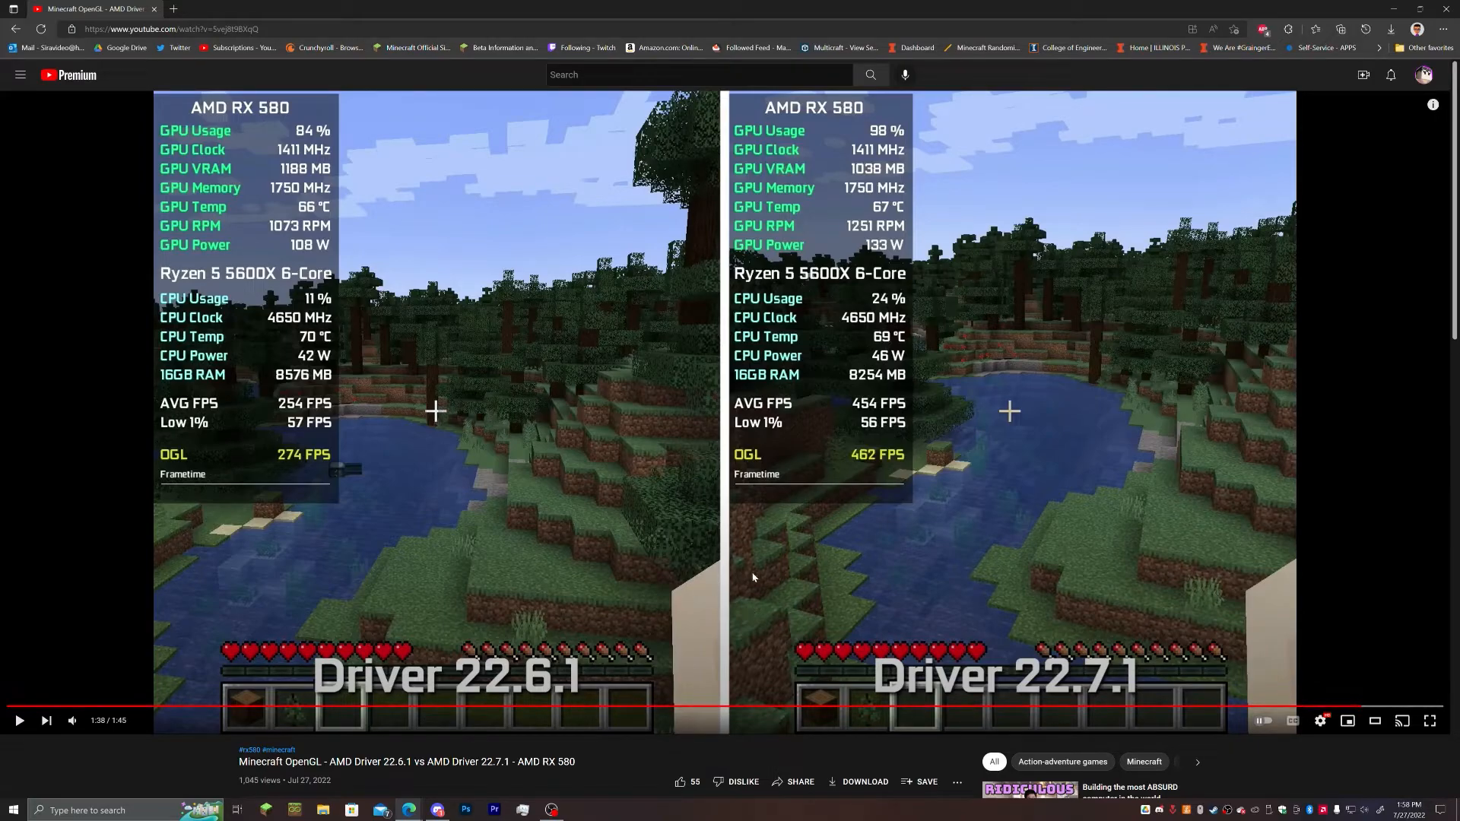
mouse_move(722, 754)
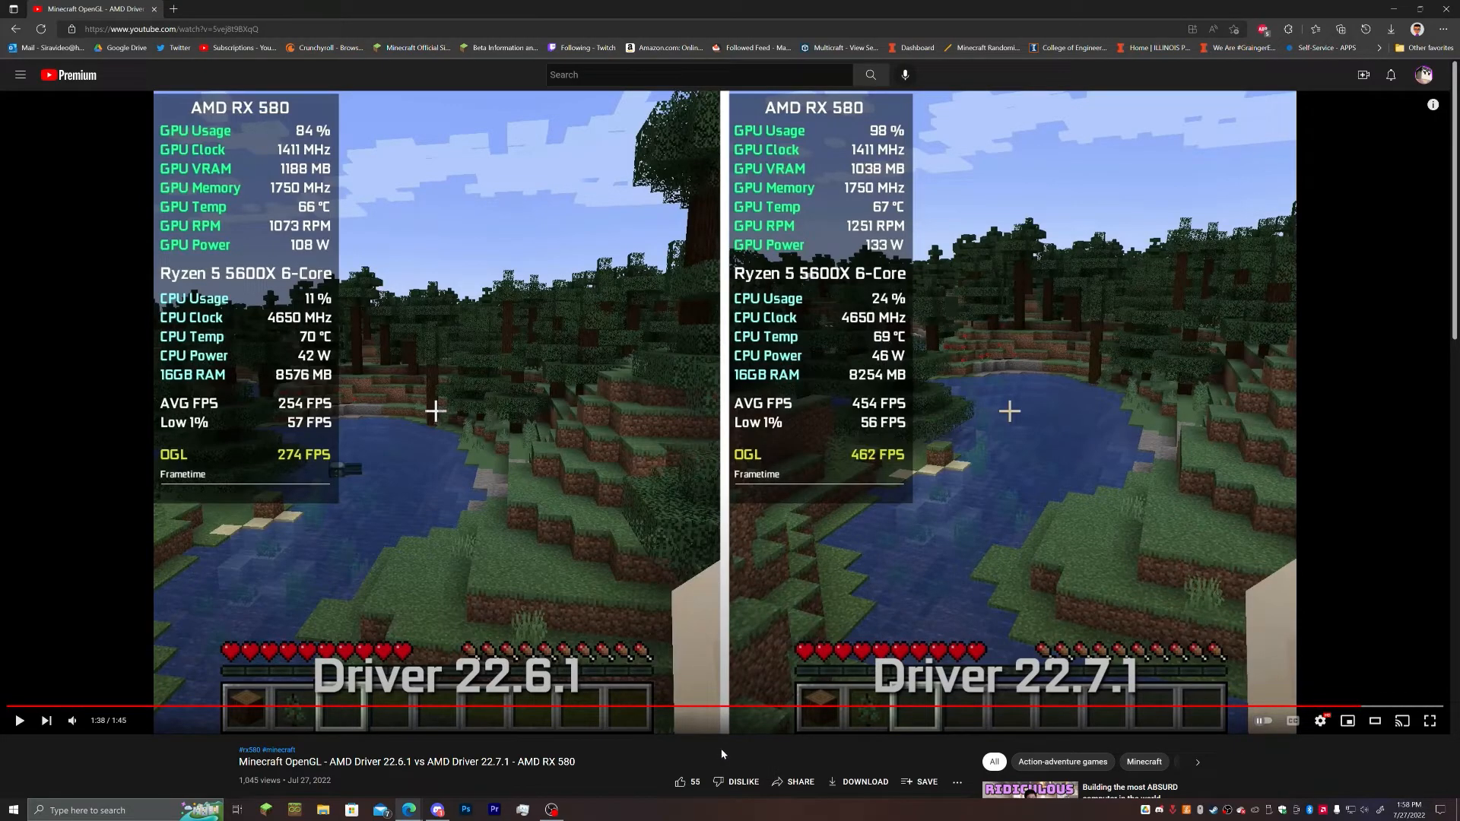